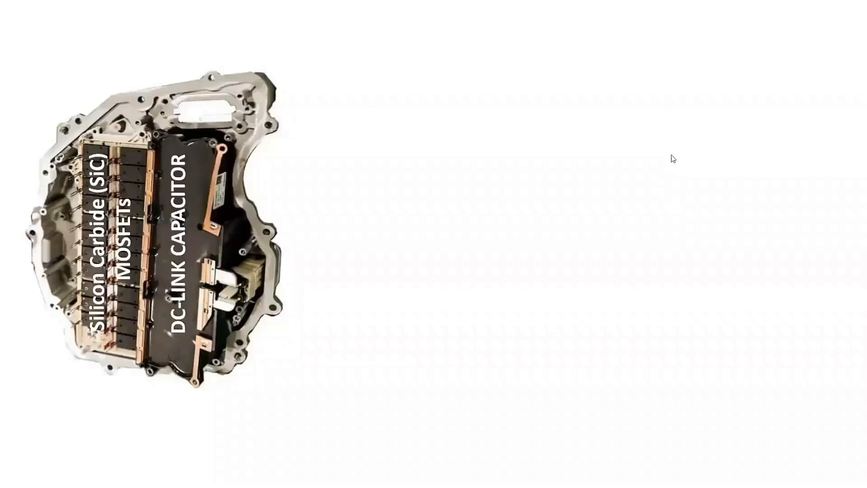
mouse_move(363, 348)
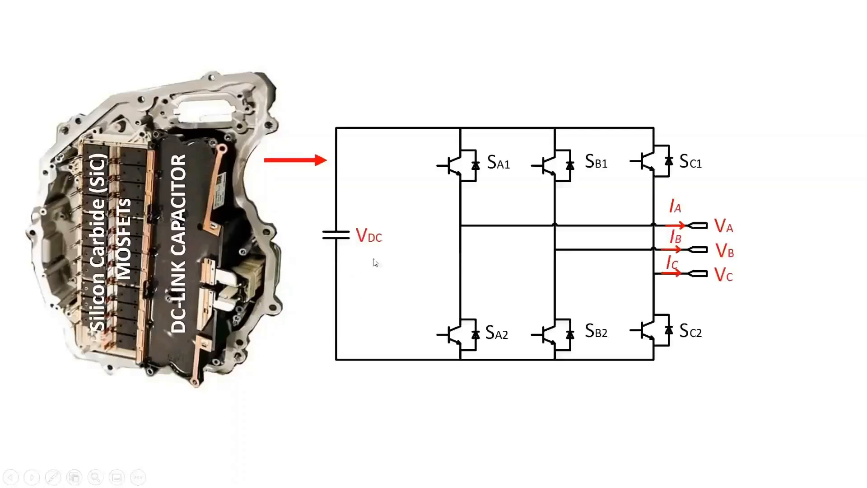
mouse_move(388, 220)
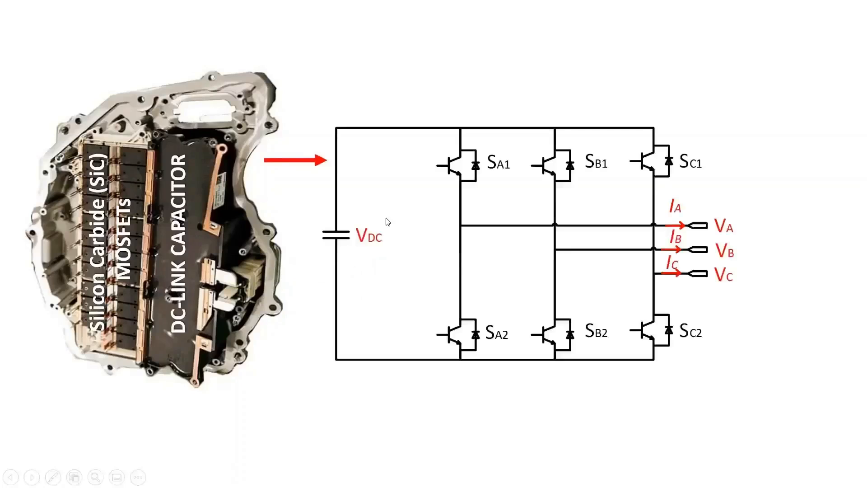
mouse_move(627, 215)
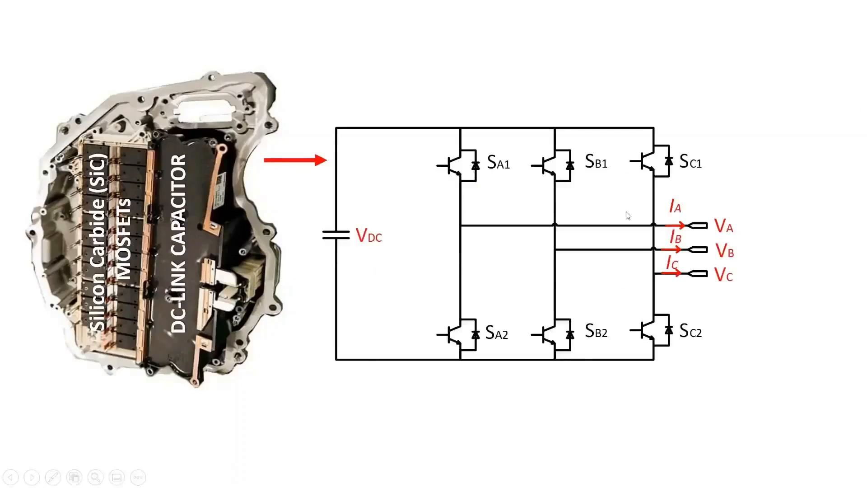
mouse_move(387, 222)
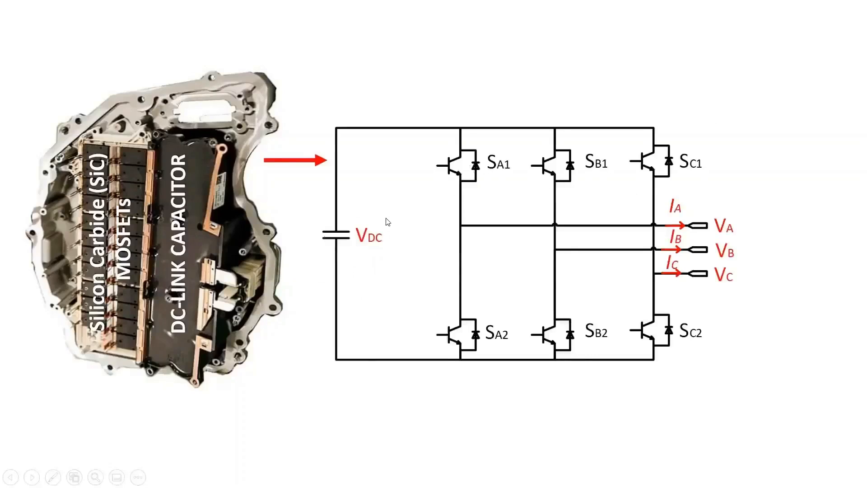
mouse_move(629, 186)
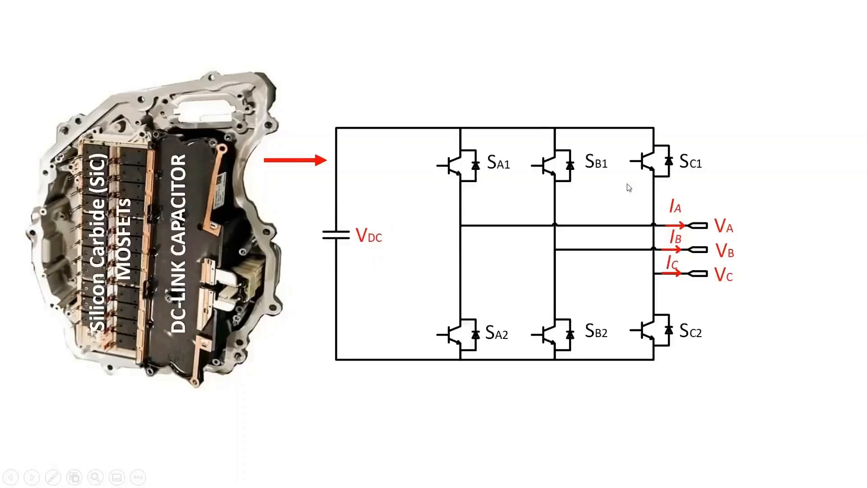
mouse_move(657, 358)
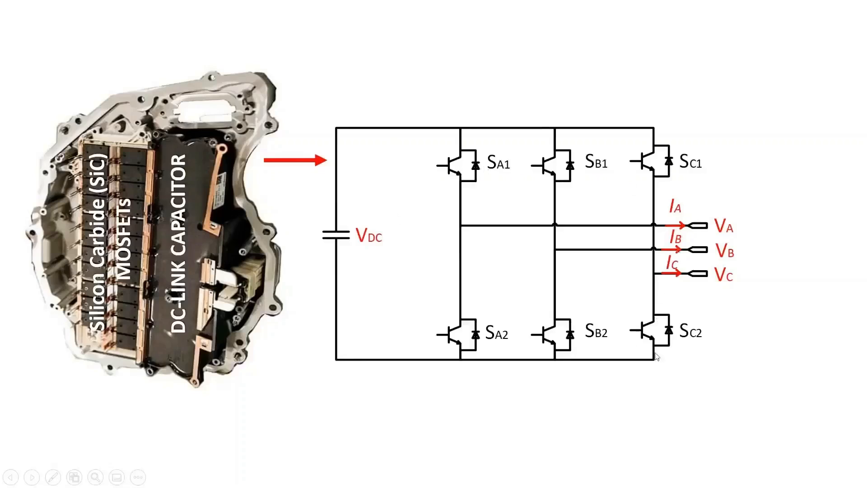
mouse_move(484, 394)
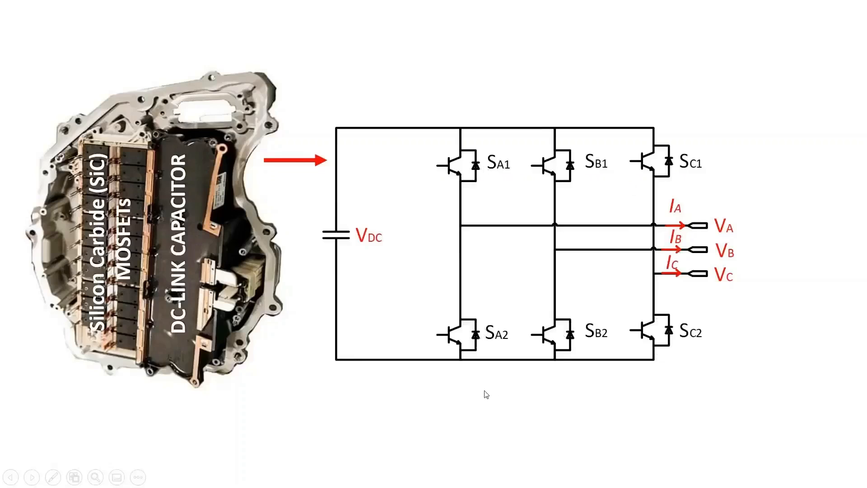
Reveal the three-phase switch schematic and the SC1 callout of four paralleled switches
left_click(659, 160)
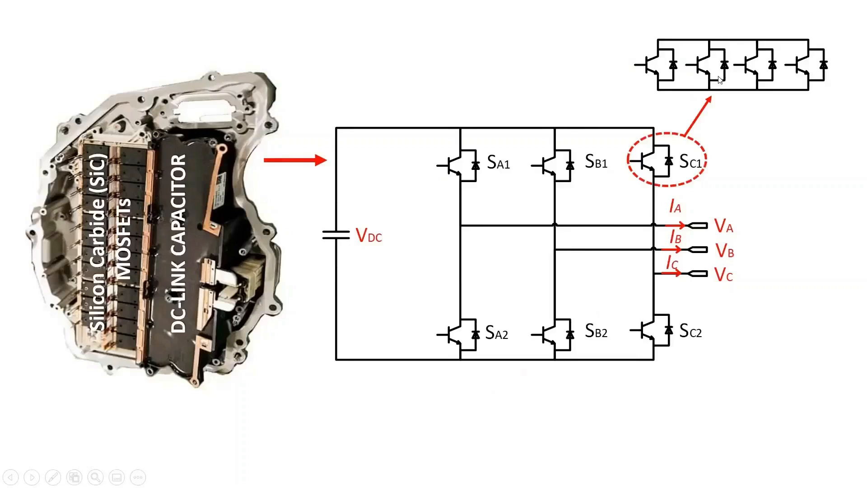
mouse_move(754, 117)
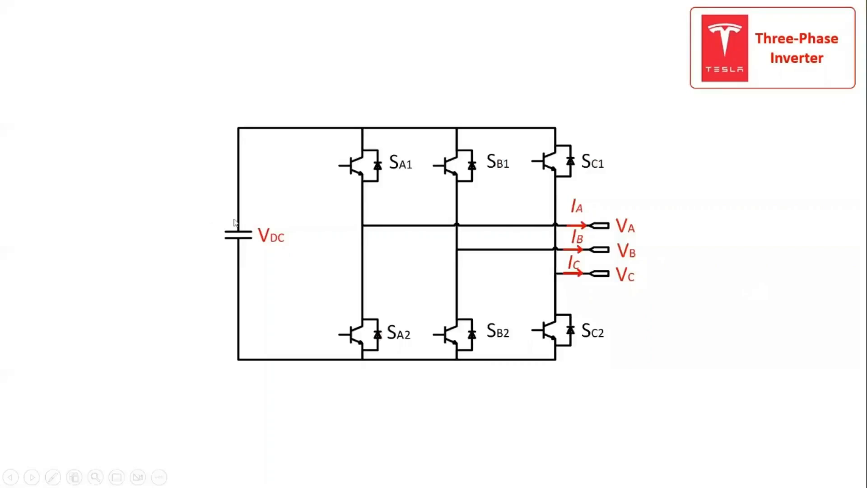
mouse_move(436, 174)
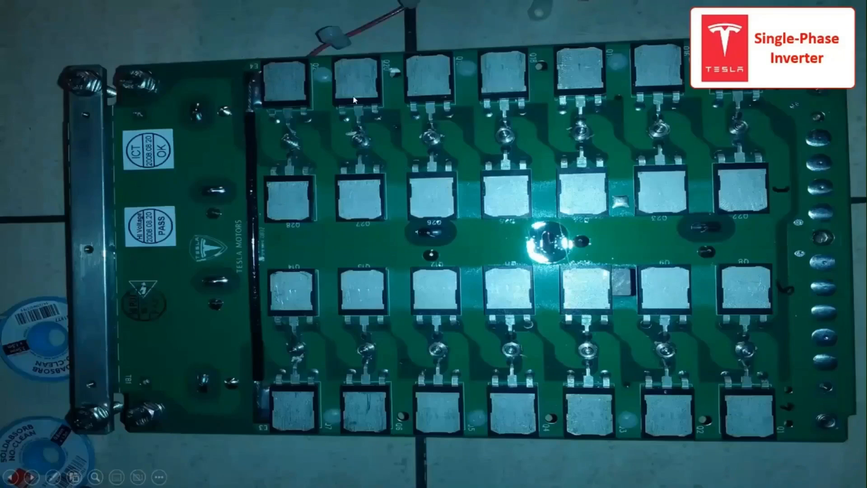
mouse_move(689, 252)
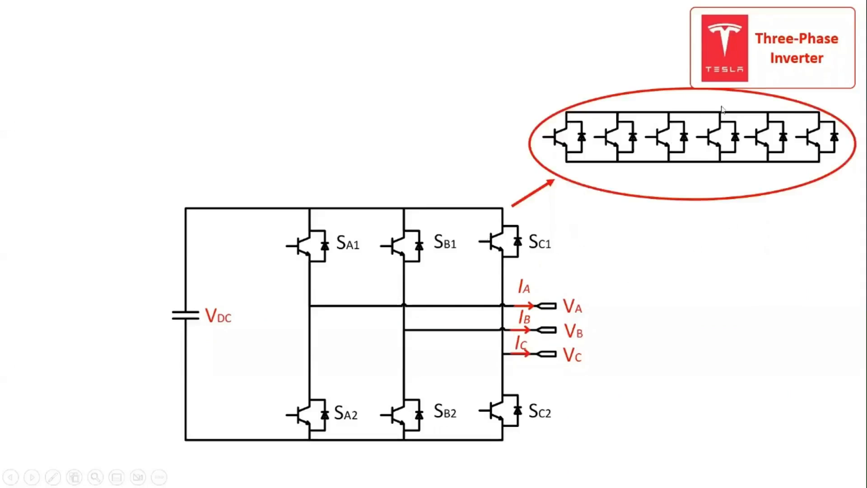
mouse_move(539, 255)
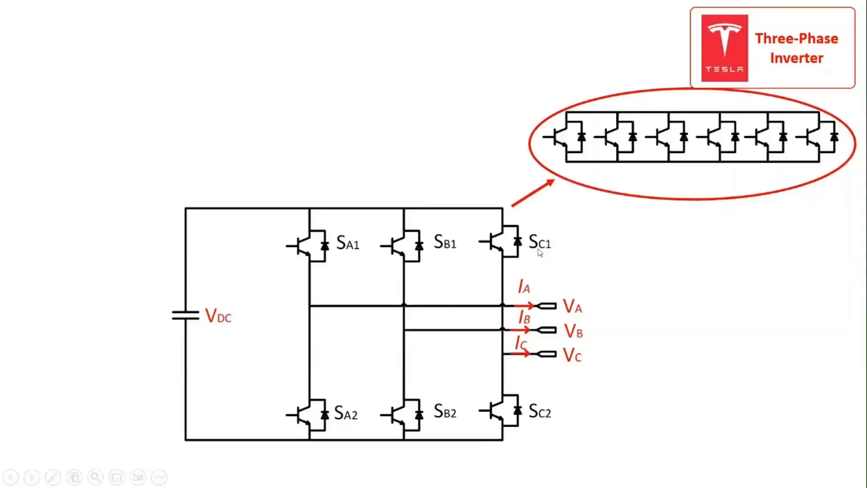
mouse_move(640, 240)
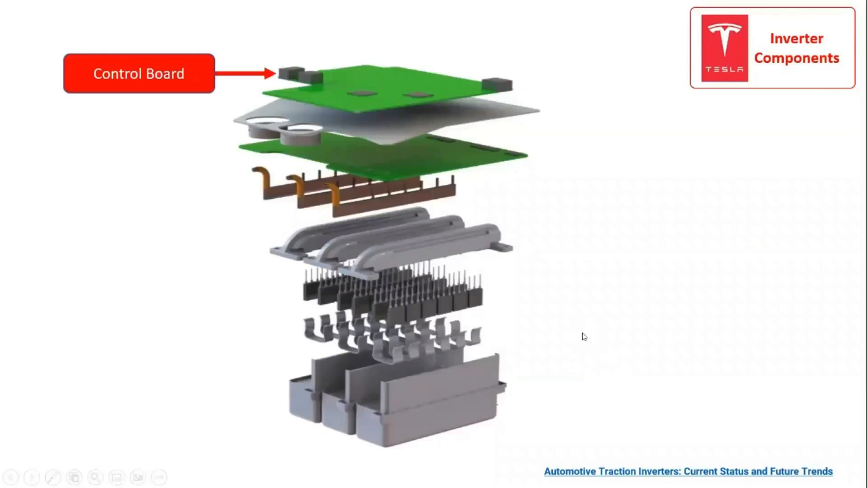
mouse_move(656, 65)
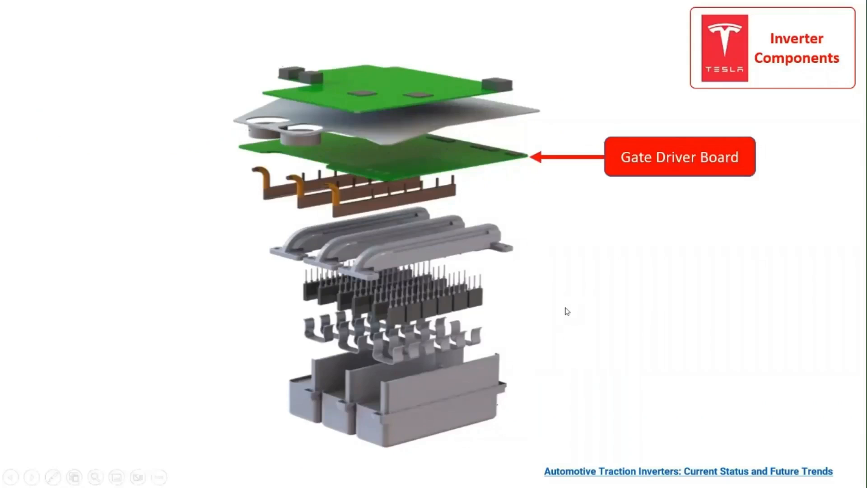
mouse_move(571, 74)
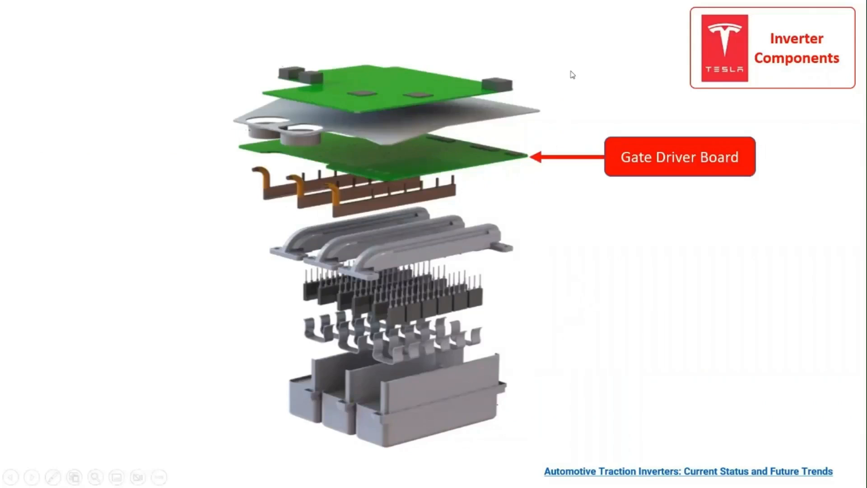
mouse_move(558, 62)
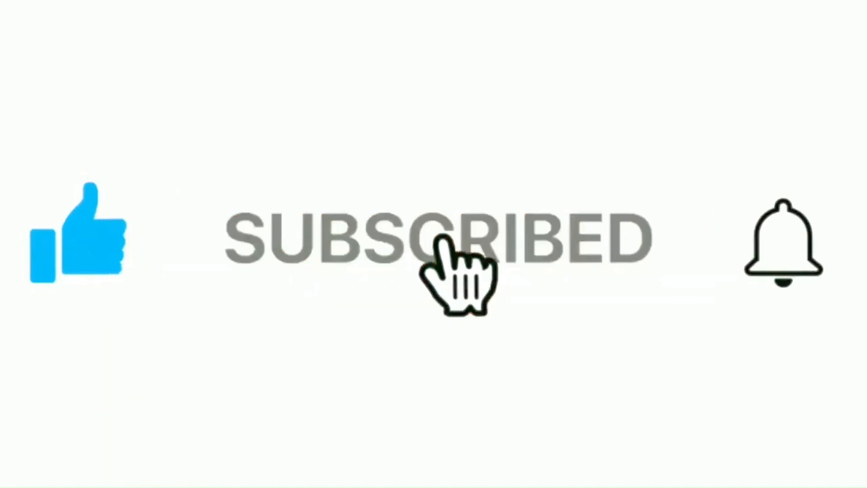
Advance to the closing SUBSCRIBED screen with thumbs-up and ringing bell
left_click(784, 248)
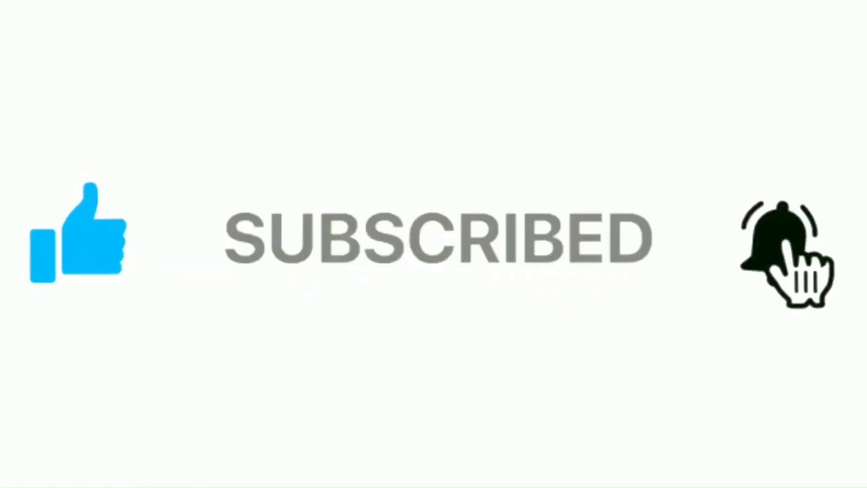